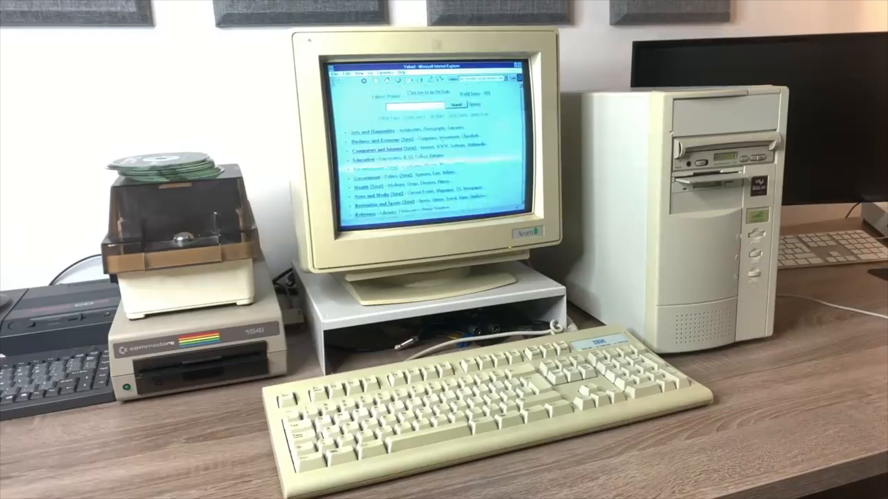
# Scroll down the PCBWay homepage and Why PCBWay page to the no-minimum, fair pricing and free DFM points.
pyautogui.scroll(-3)
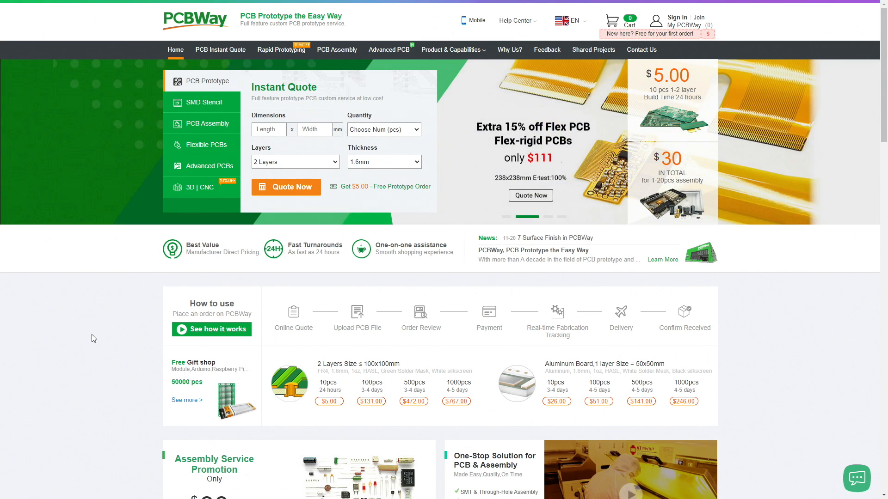
pyautogui.scroll(-3)
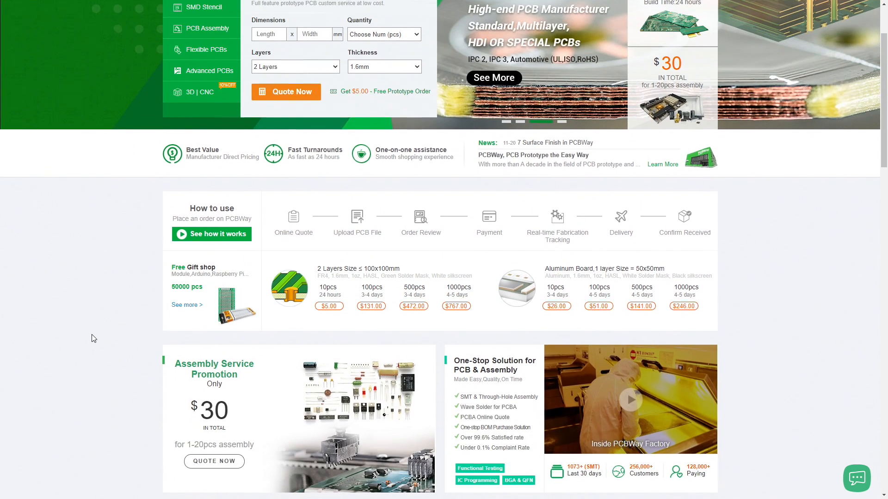
pyautogui.scroll(-3)
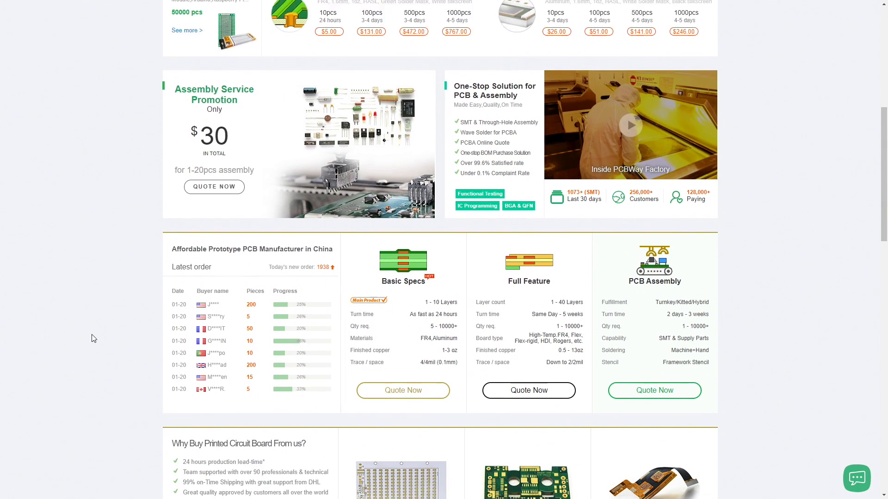
pyautogui.scroll(-3)
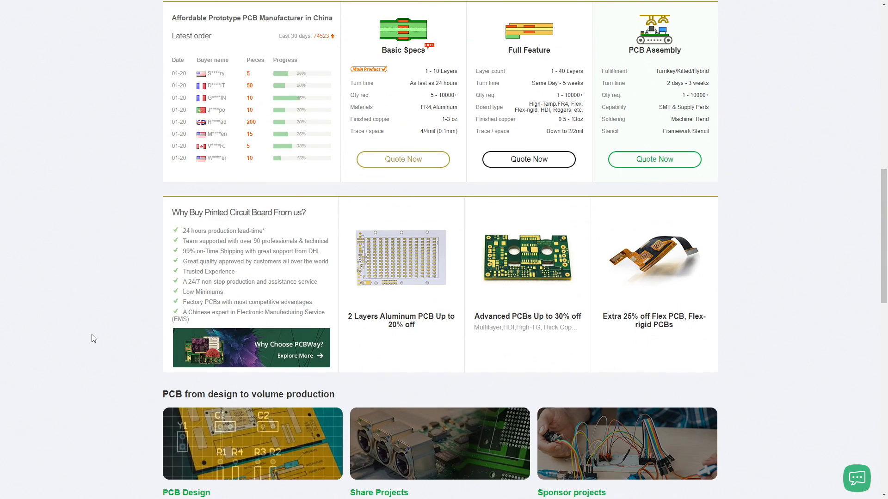
pyautogui.scroll(-3)
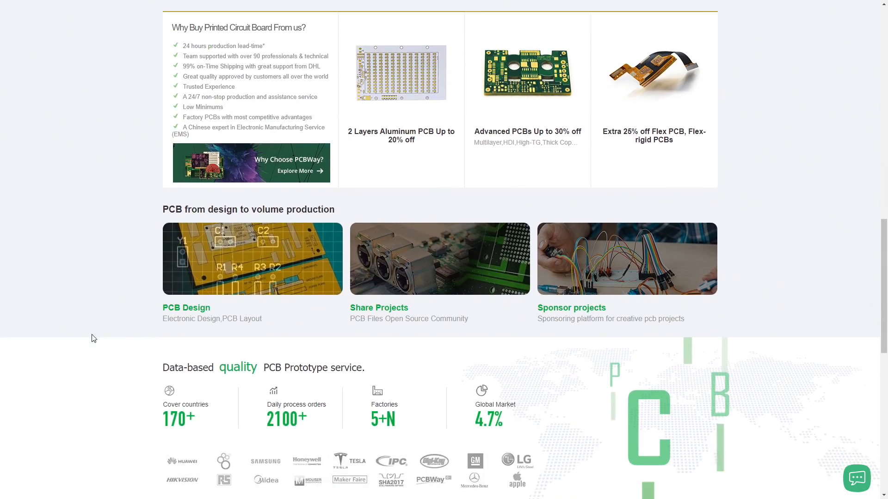
pyautogui.scroll(-3)
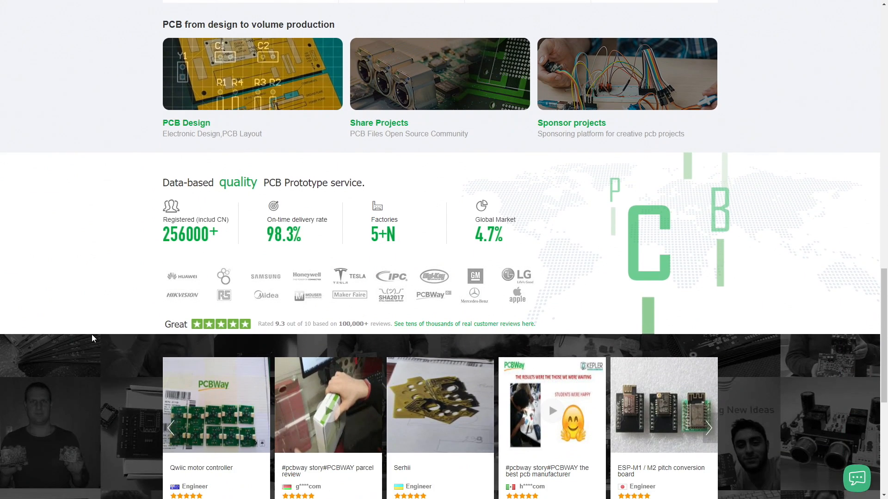
pyautogui.scroll(-3)
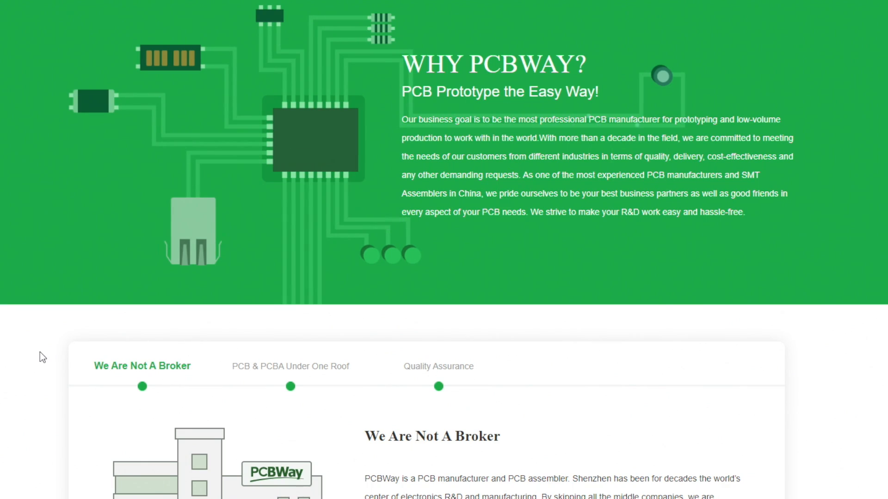
pyautogui.scroll(-3)
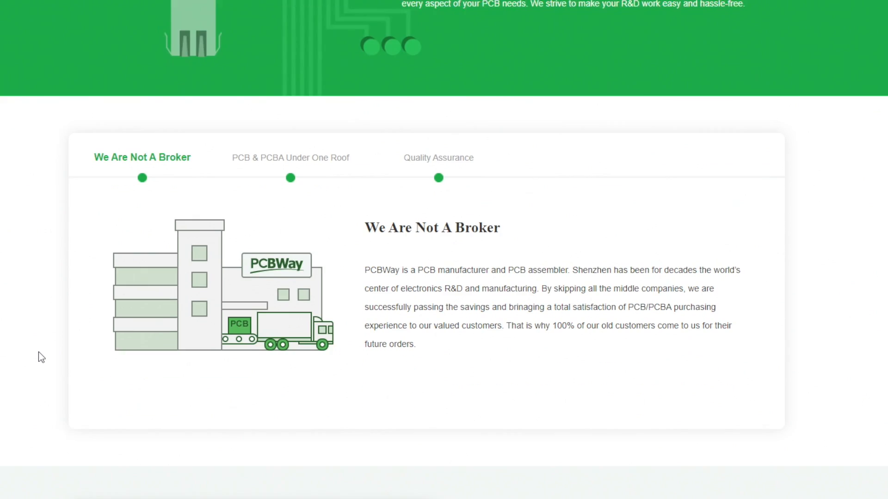
pyautogui.scroll(-3)
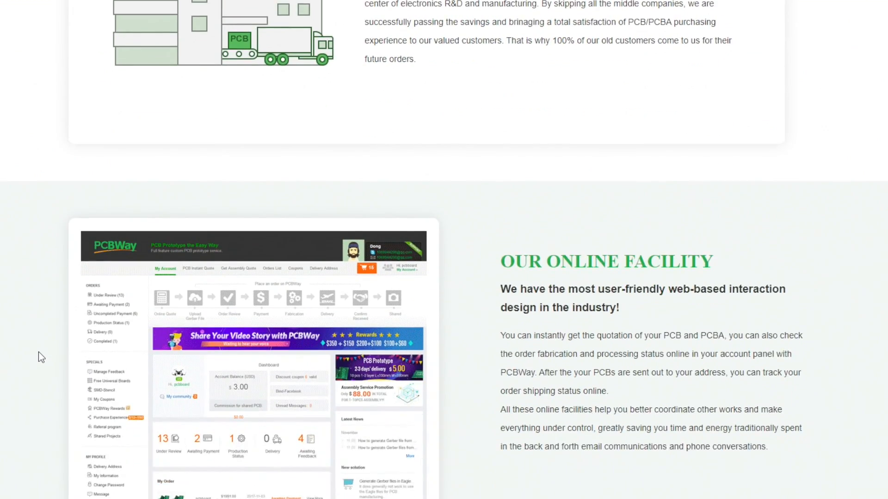
pyautogui.scroll(-3)
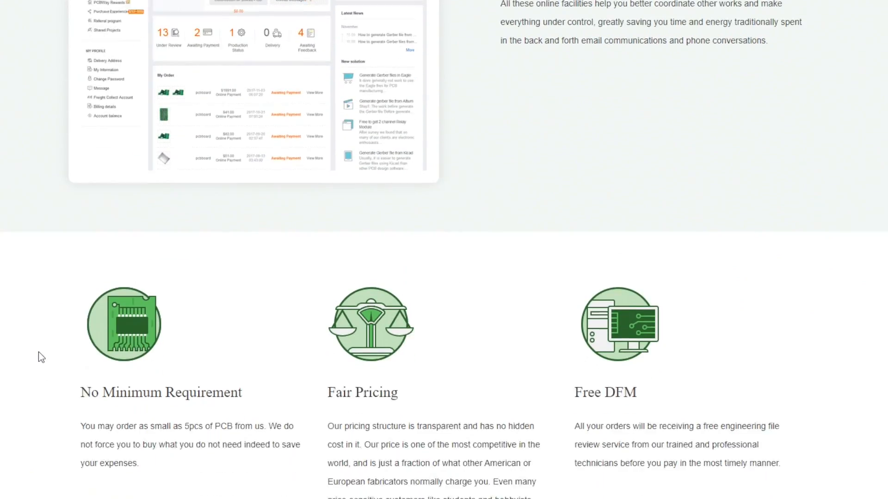
pyautogui.scroll(-3)
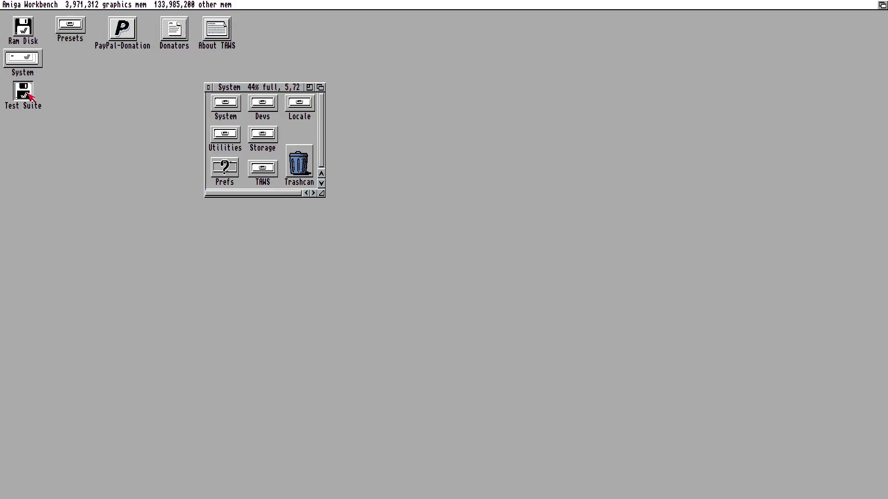
# Open the Test Suite disk's Image-Test drawer and view the Warp2 animation and another sample in MultiView.
pyautogui.doubleClick(24, 88)
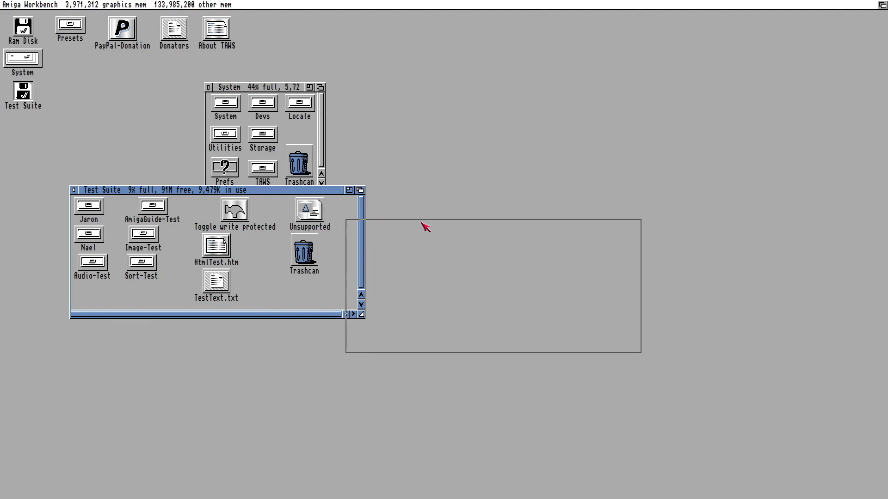
pyautogui.doubleClick(225, 167)
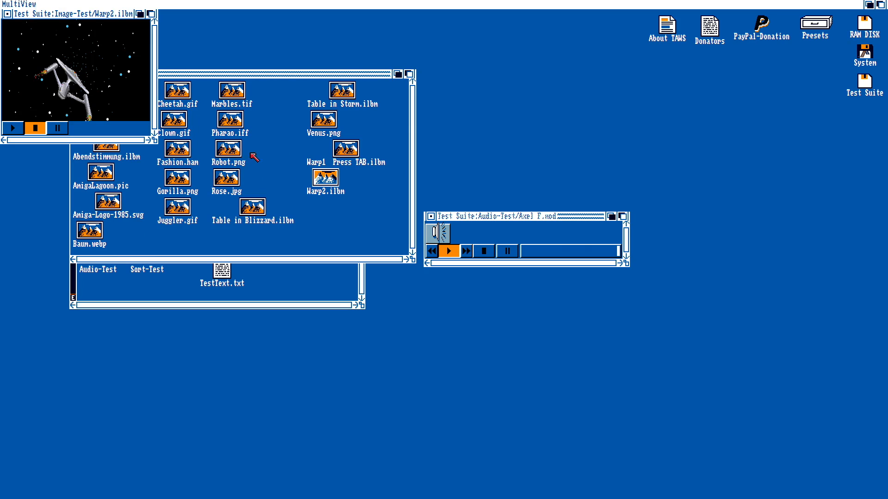
pyautogui.click(12, 128)
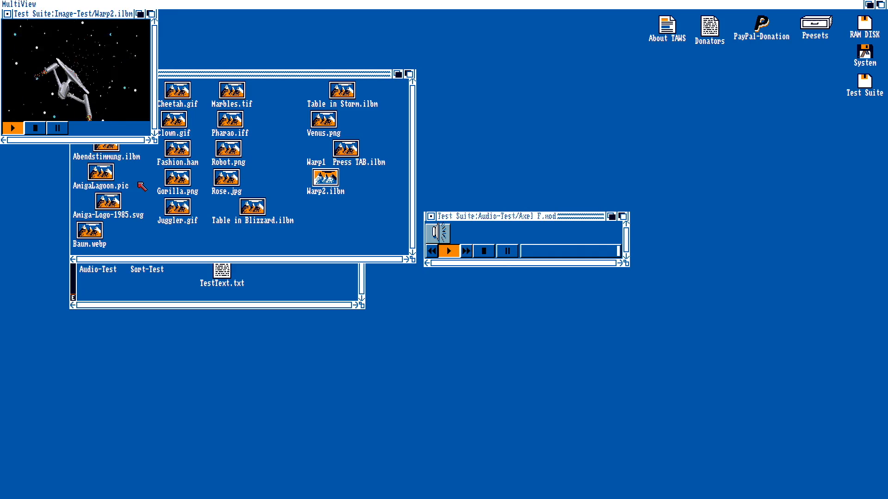
pyautogui.doubleClick(102, 172)
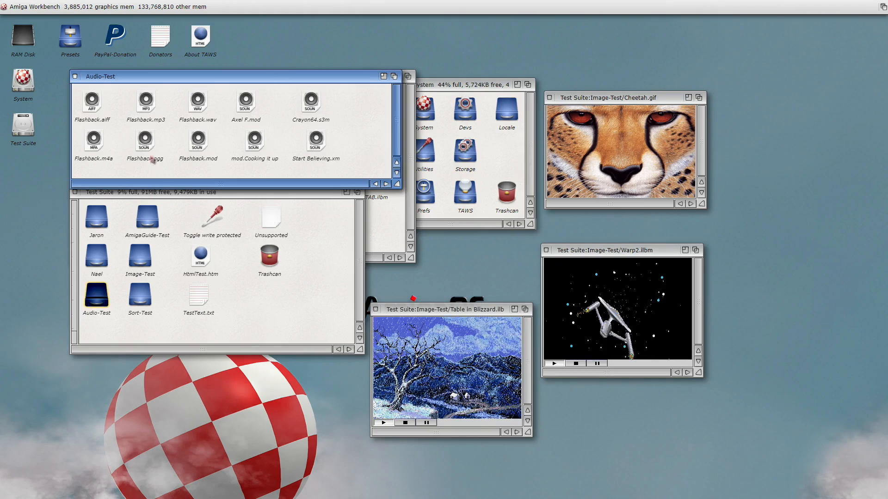
# Play Flashback.ogg, view an Image-Test picture, and enter 'ed s:startup-sequence' in the AmigaShell.
pyautogui.doubleClick(143, 141)
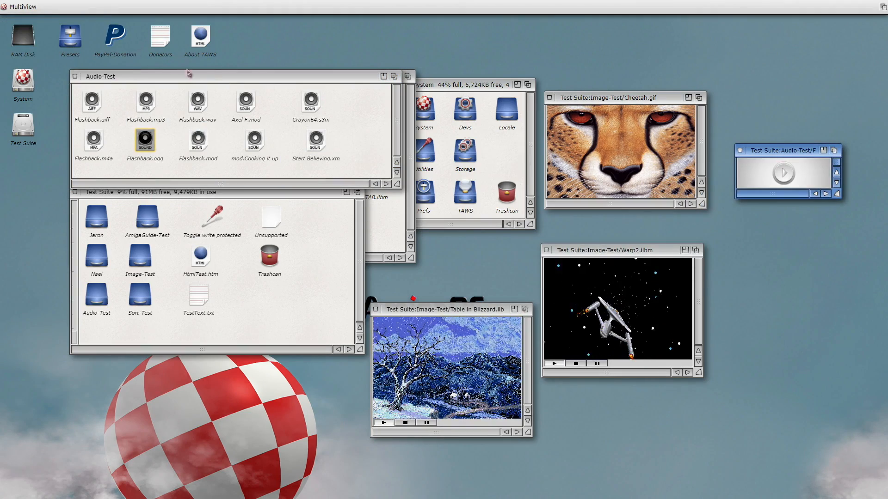
pyautogui.doubleClick(140, 255)
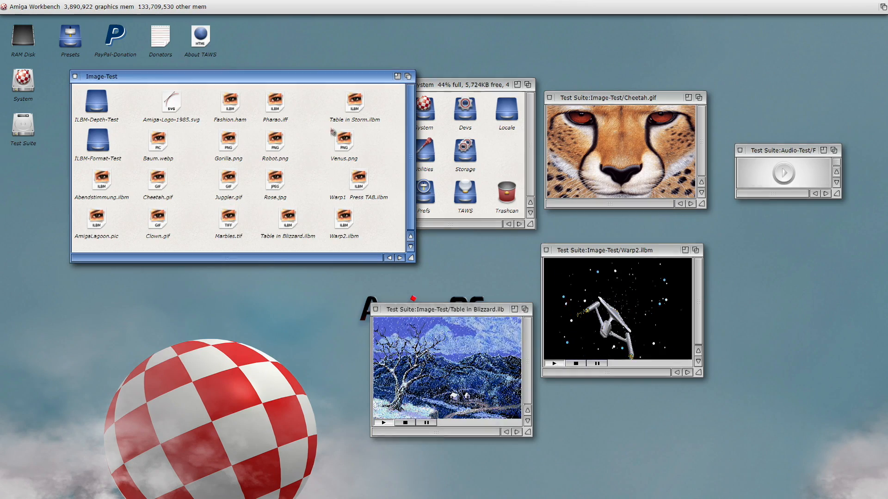
pyautogui.doubleClick(229, 101)
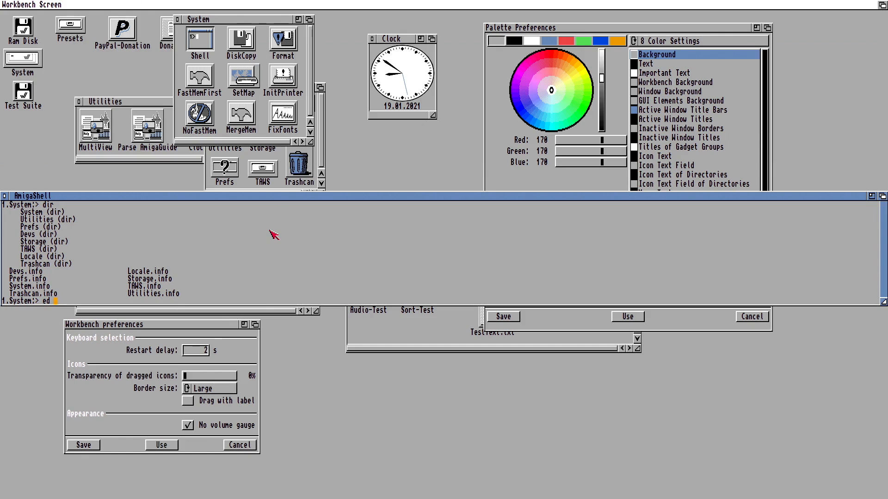
pyautogui.write('s:start')
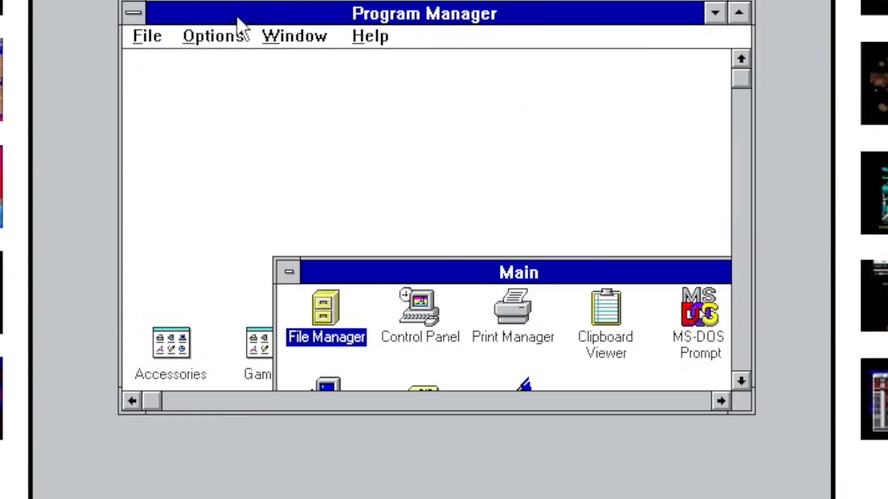
# Open Accessories, view the About Program Manager version information and dismiss it.
pyautogui.doubleClick(169, 343)
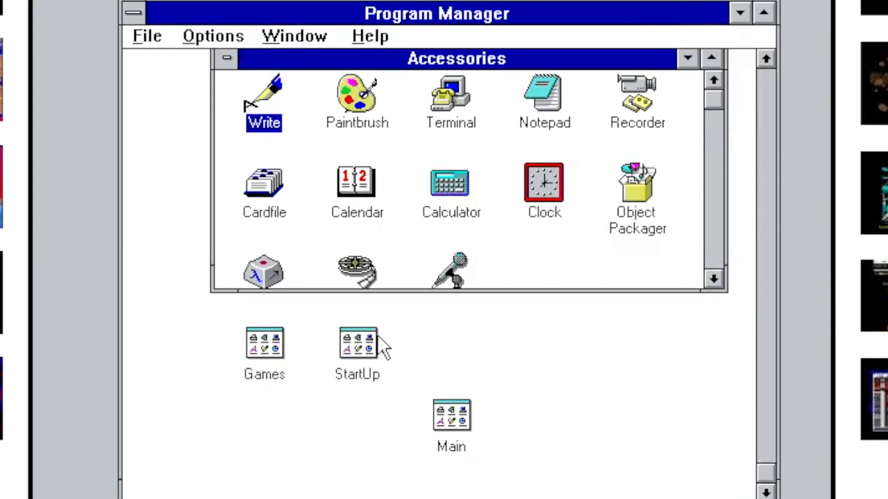
pyautogui.click(370, 36)
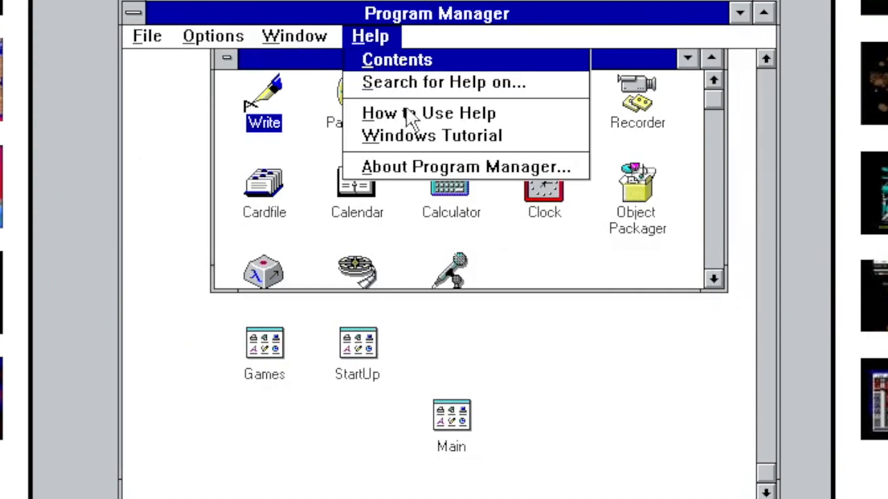
pyautogui.click(466, 166)
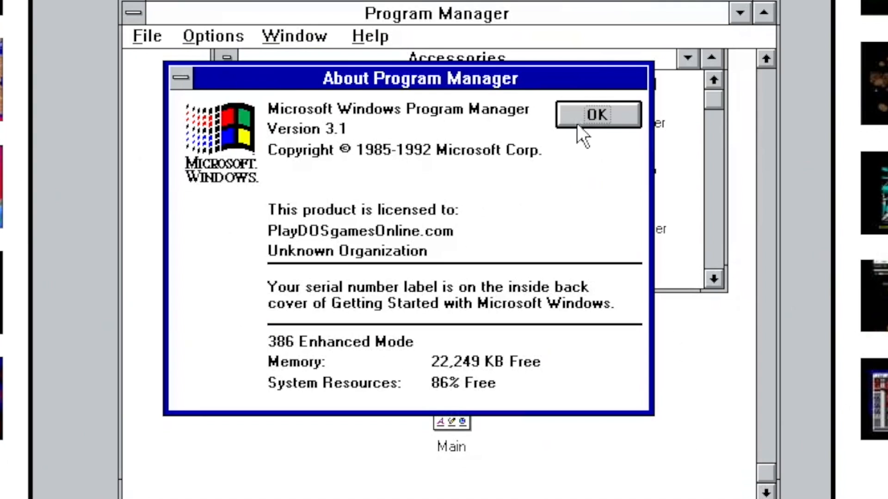
pyautogui.click(598, 115)
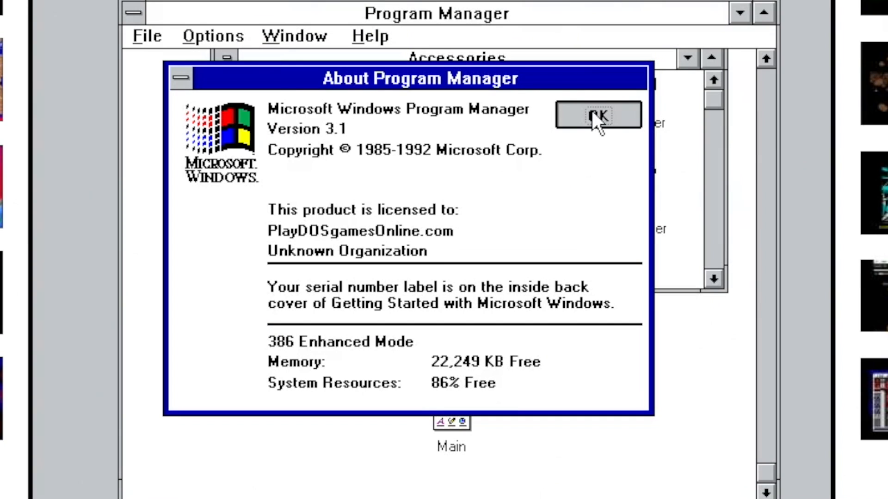
pyautogui.click(598, 114)
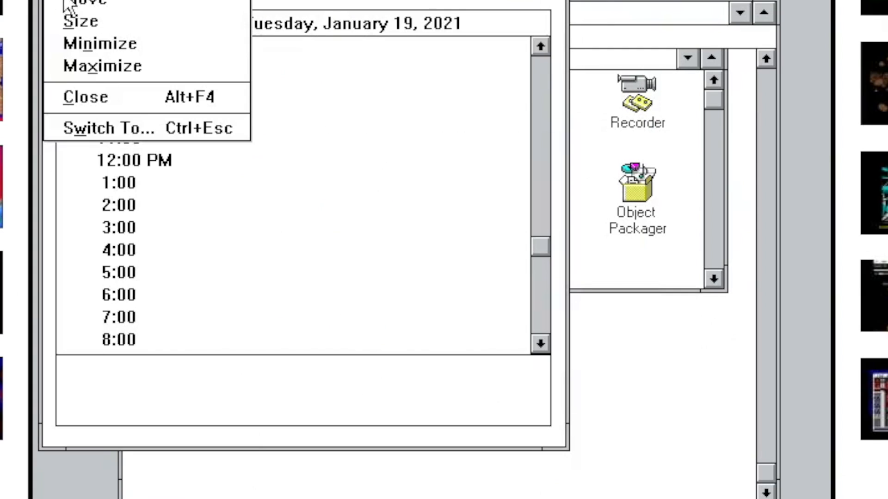
# Close the Calendar window from its Control menu.
pyautogui.click(83, 96)
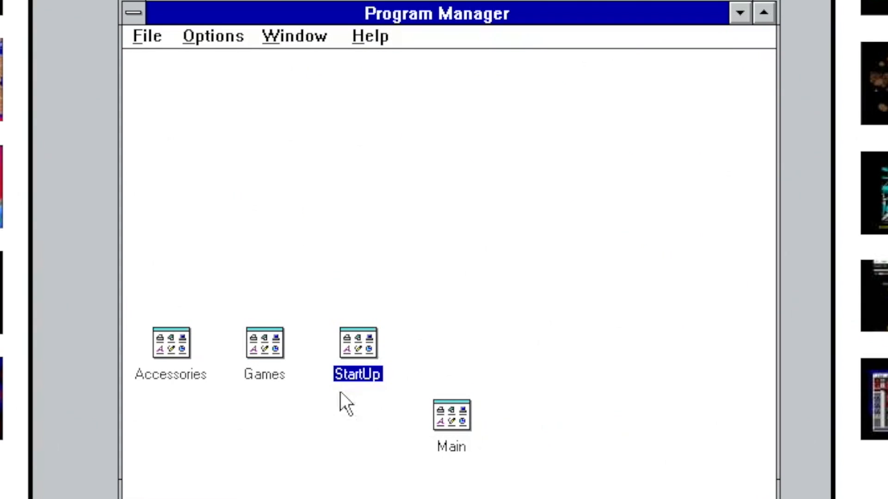
# From Main > Control Panel > Color, apply the Hotdog Stand colour scheme.
pyautogui.doubleClick(452, 419)
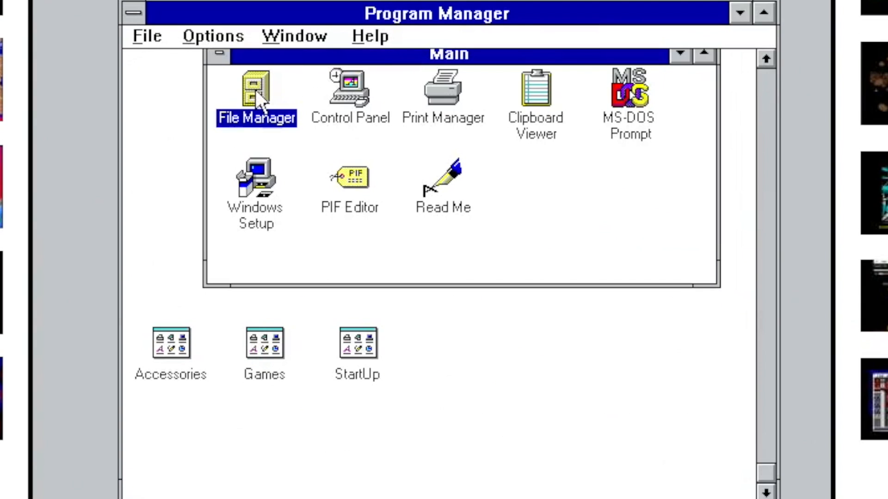
pyautogui.doubleClick(253, 88)
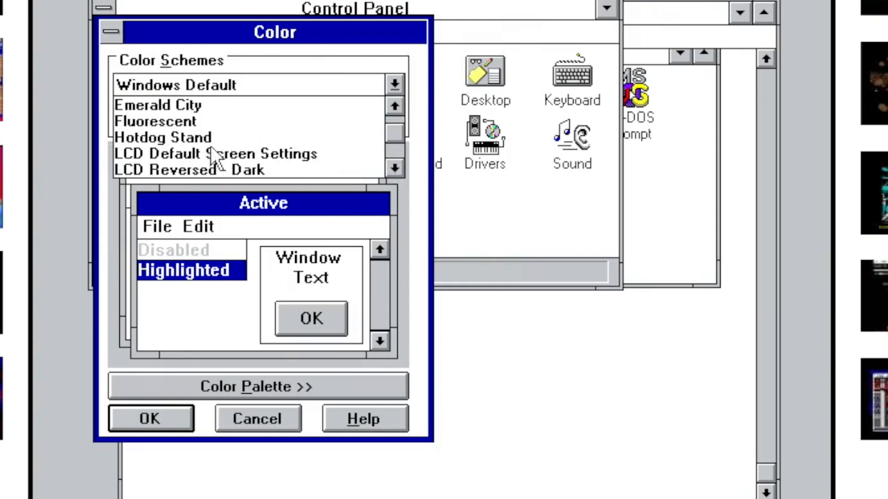
pyautogui.click(162, 137)
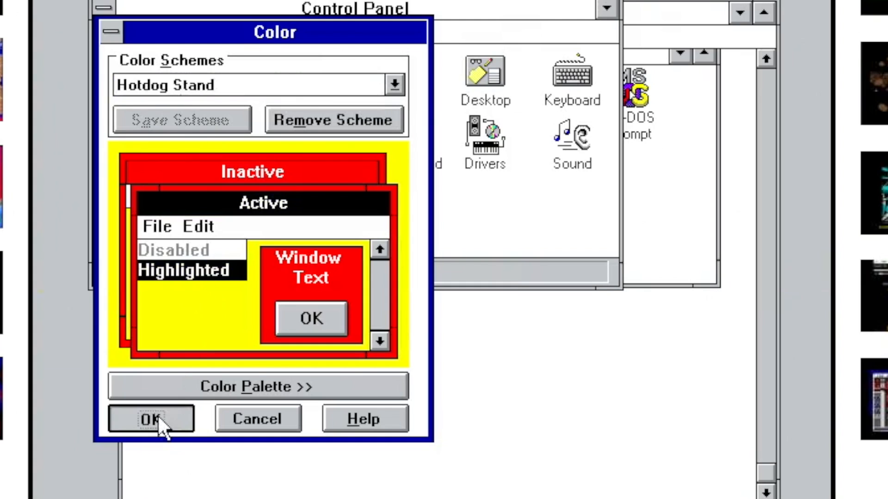
pyautogui.click(152, 420)
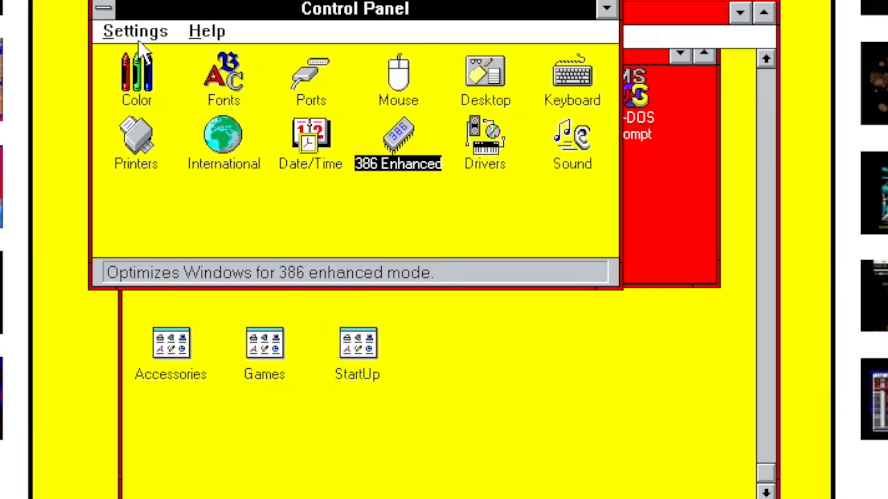
# Close the Control Panel via its Control menu and select the Accessories group.
pyautogui.click(106, 7)
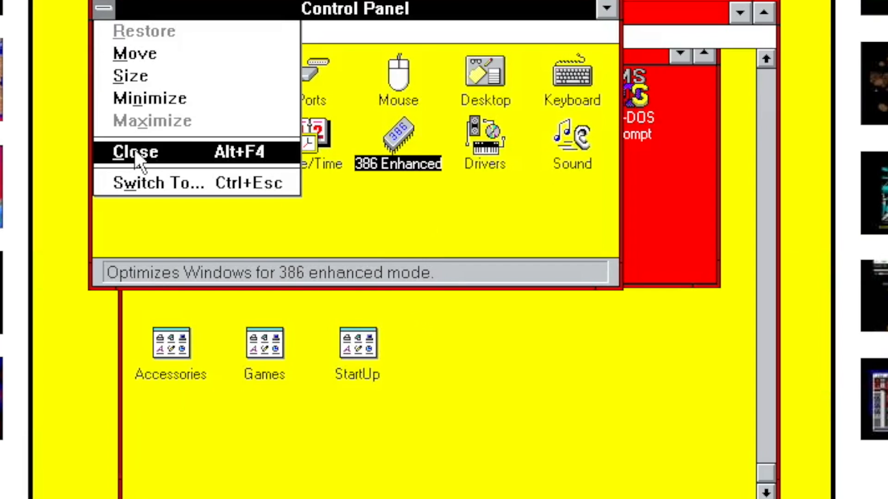
pyautogui.click(135, 152)
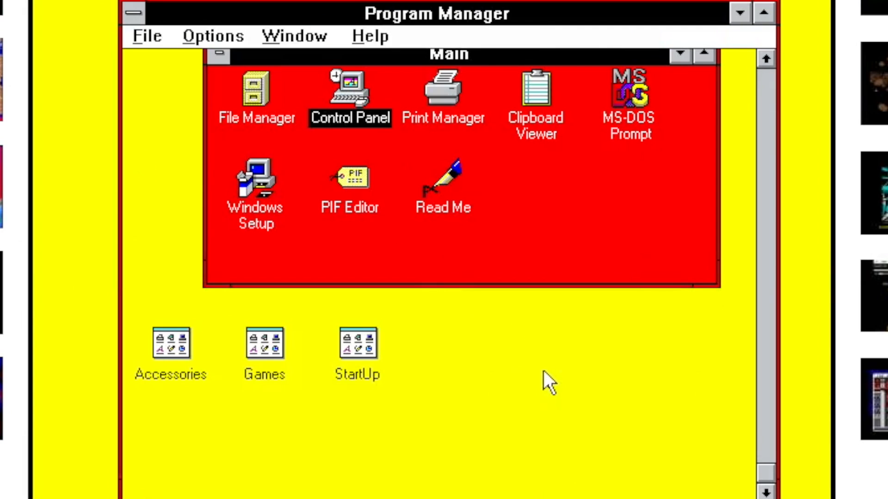
pyautogui.moveTo(612, 212)
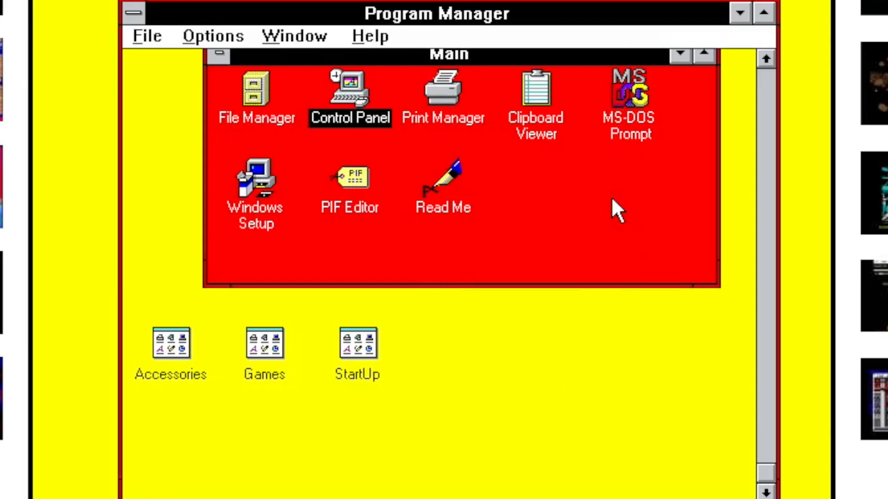
pyautogui.click(171, 345)
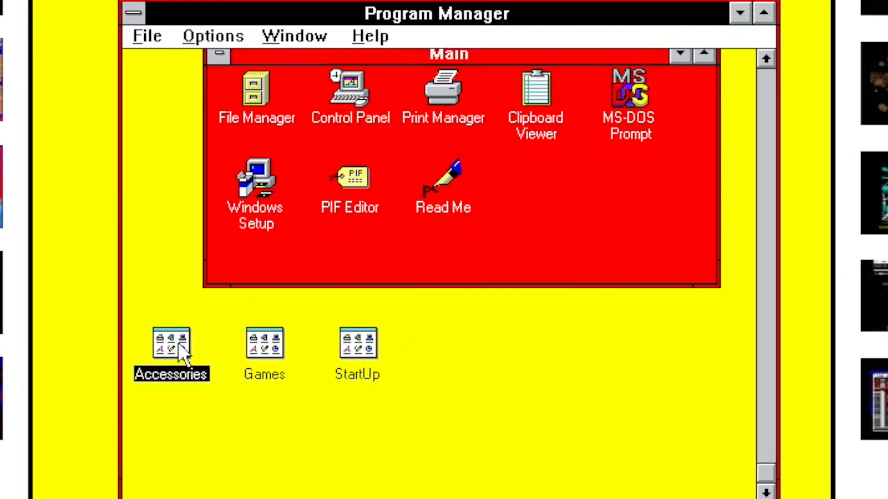
# Open Accessories, start Notepad and type a story about a little computer named Bob.
pyautogui.doubleClick(170, 344)
pyautogui.write('Once upon a time there was a little computer na')
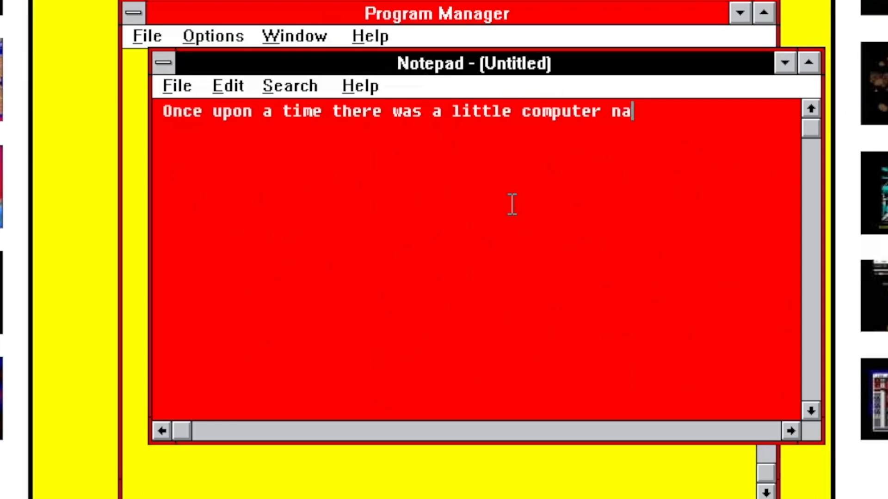
pyautogui.write('med Bob')
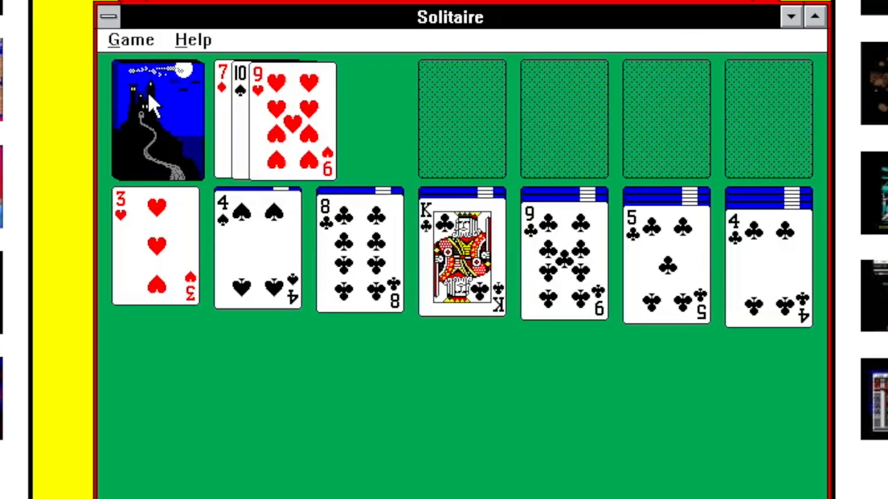
# Draw a card from the Solitaire deck and uncover two Minesweeper squares.
pyautogui.click(155, 118)
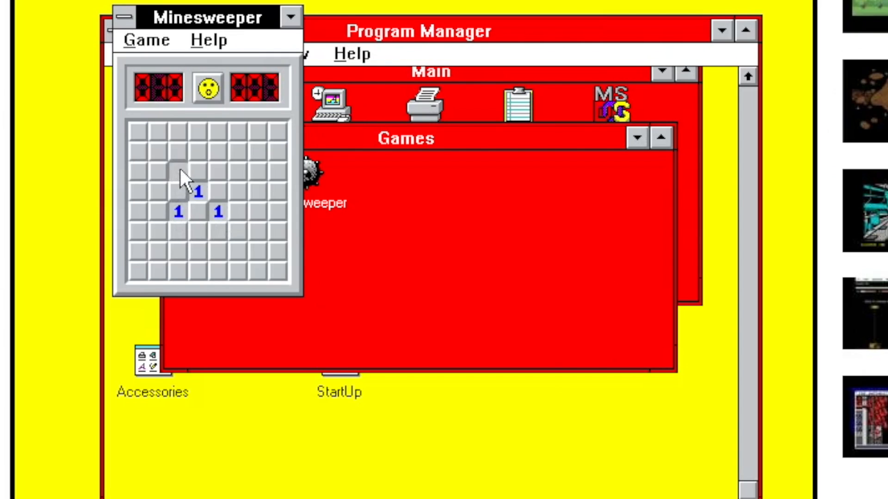
pyautogui.click(177, 172)
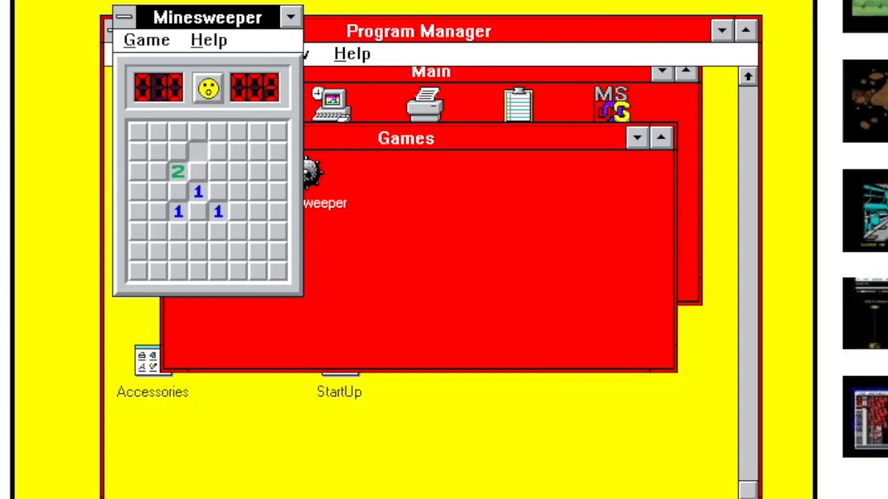
pyautogui.click(201, 247)
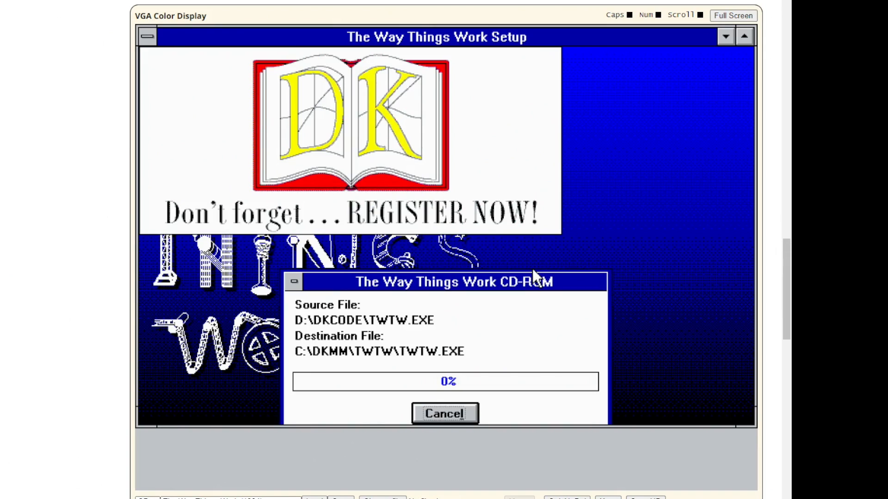
pyautogui.moveTo(677, 268)
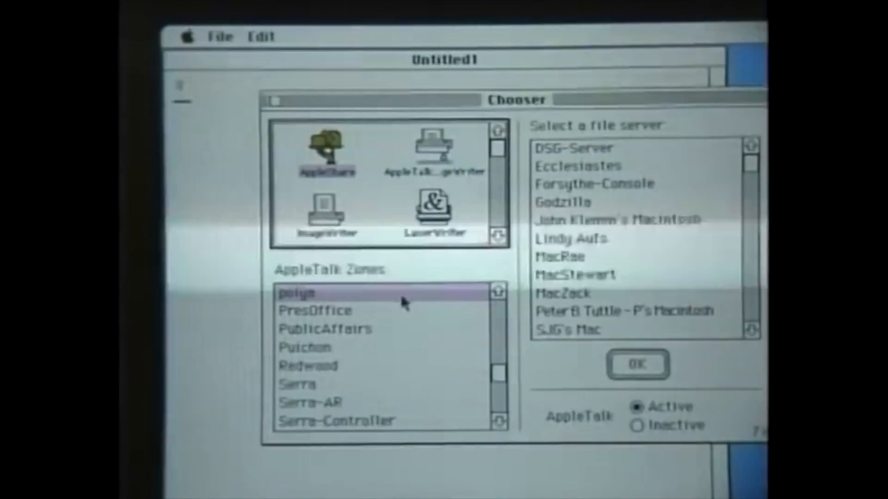
# Select the MacZack AppleShare server in the Chooser and log in as a Registered User.
pyautogui.click(569, 293)
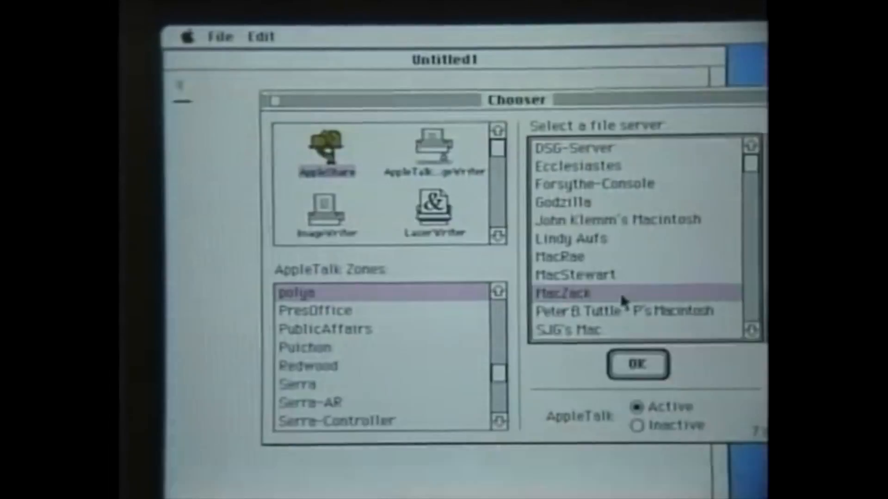
pyautogui.click(638, 364)
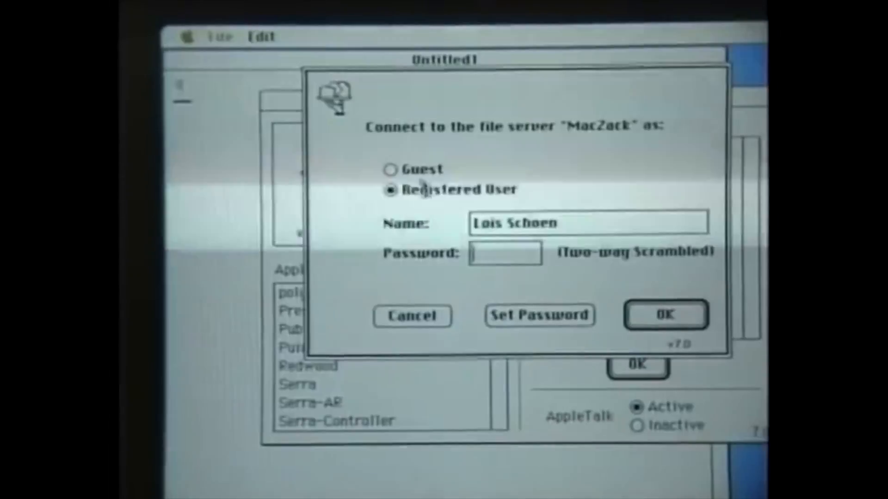
pyautogui.click(666, 315)
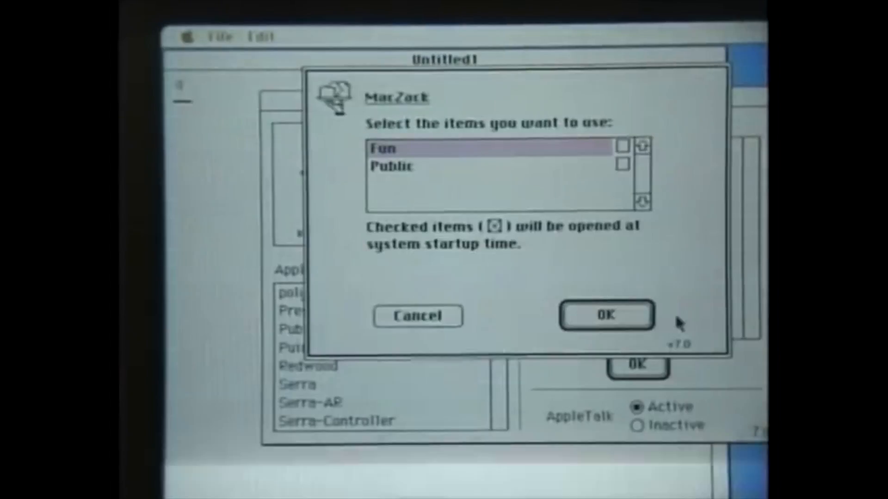